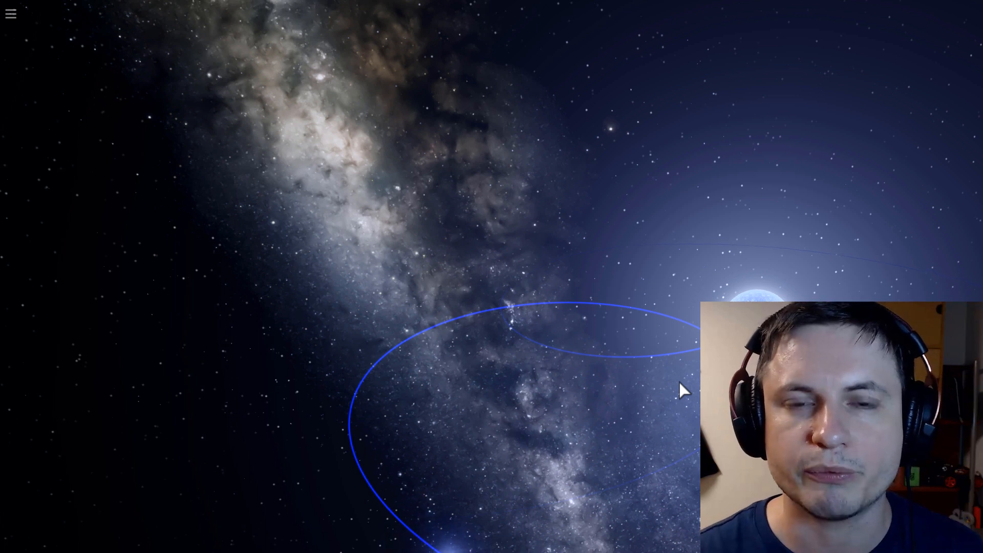
mouse_move(658, 410)
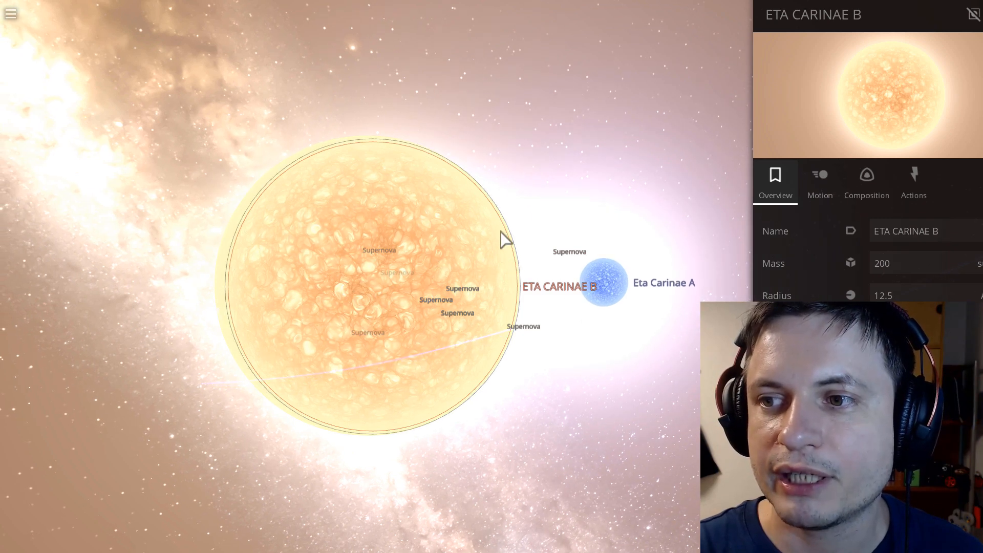
mouse_move(602, 289)
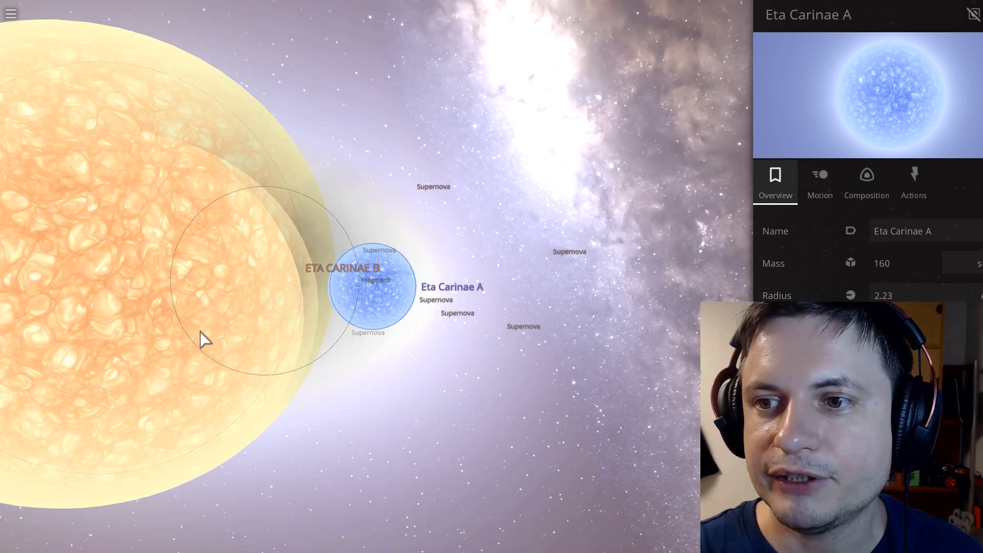
- Select Eta Carinae B so its radius and mass can be reduced to a small blue star
click(377, 280)
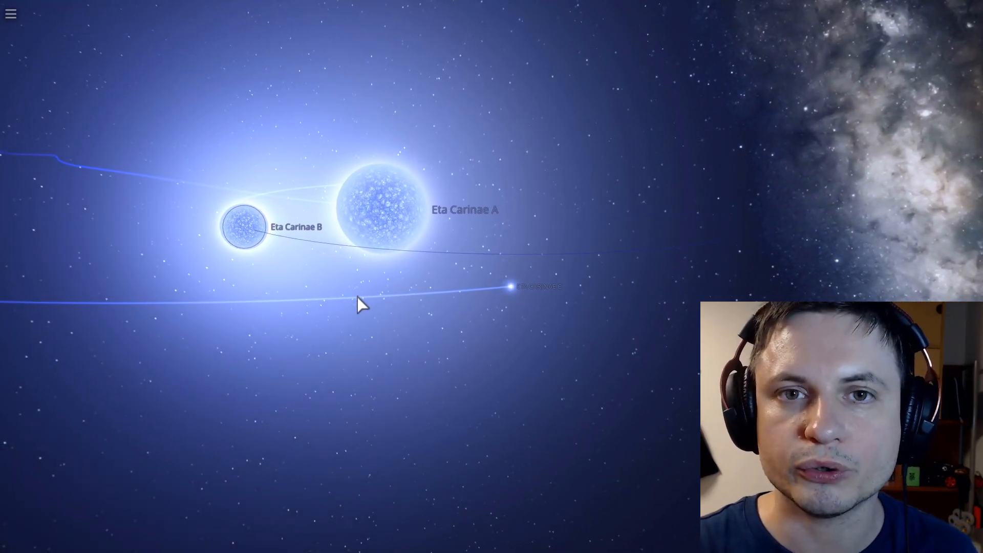
- Select Eta Carinae B, then A, then the small orbiting C to view their orbital motion
click(512, 287)
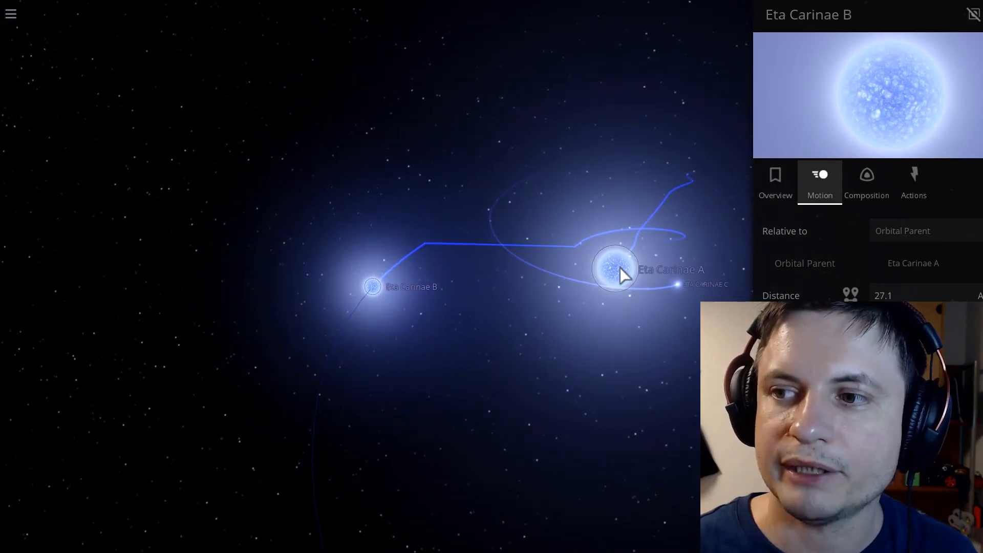
click(615, 269)
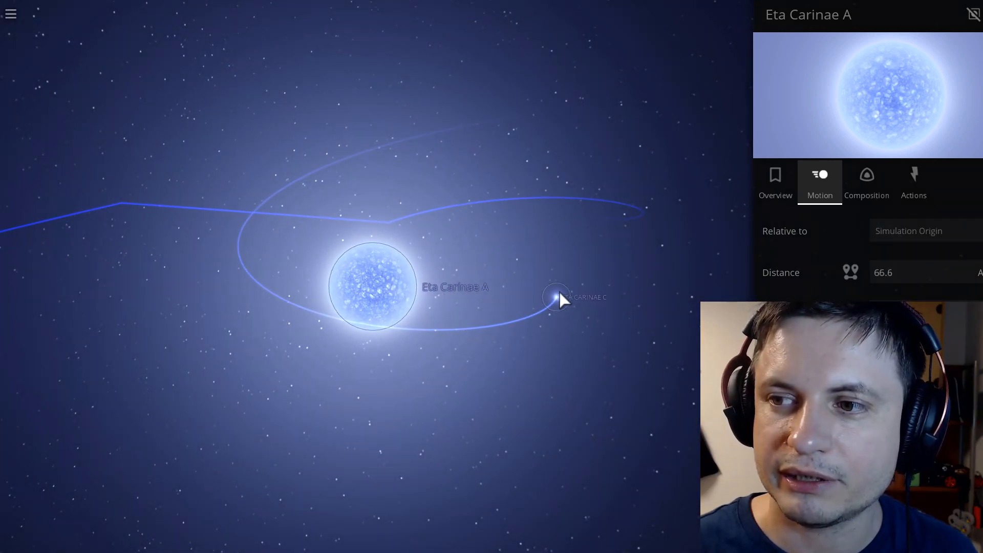
click(558, 297)
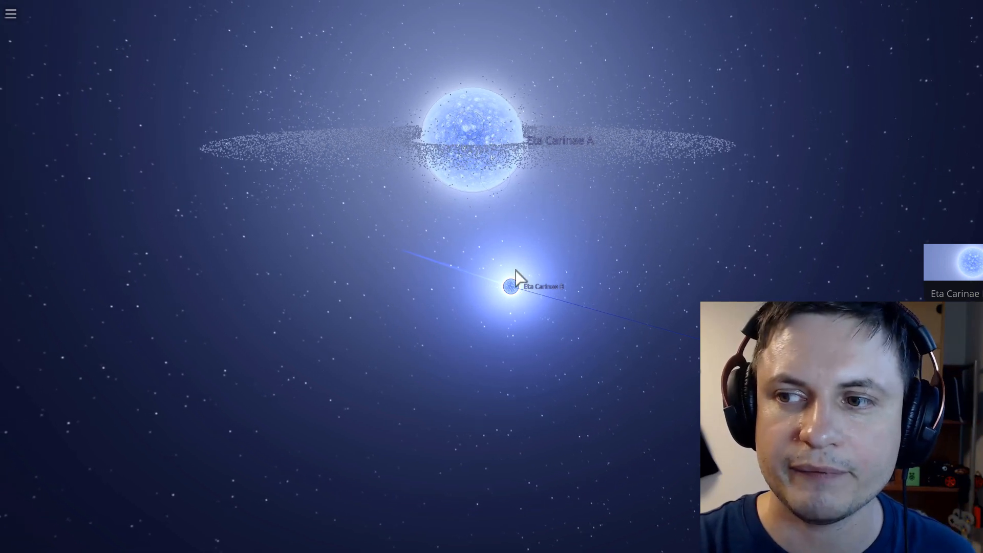
- Select Eta Carinae B after C has shredded into a debris ring around A
click(509, 287)
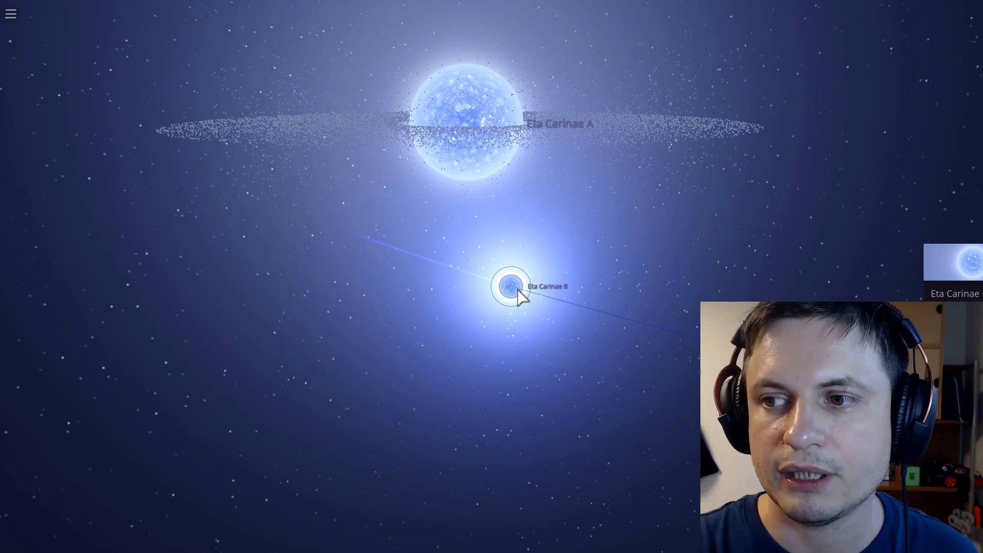